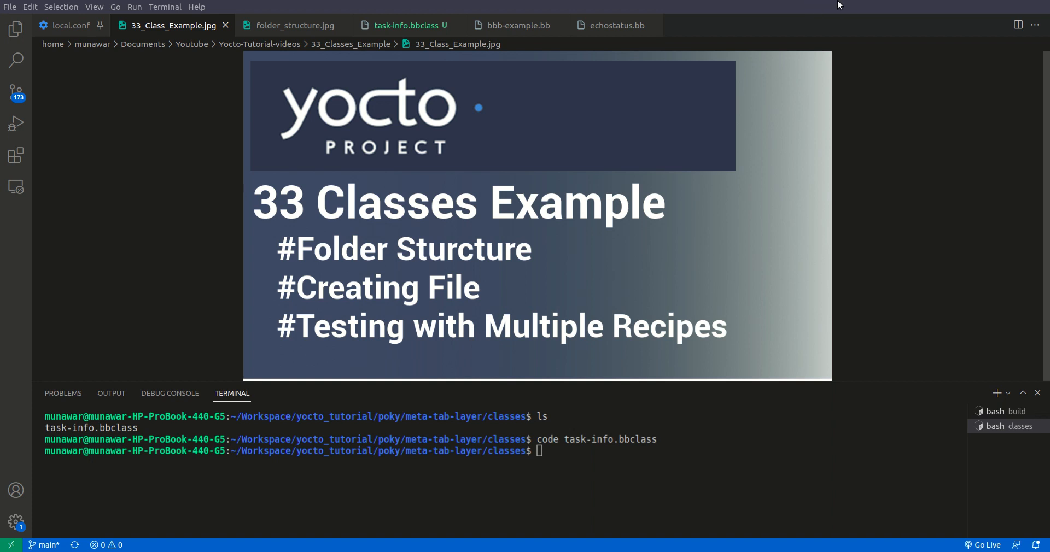
mouse_move(831, 7)
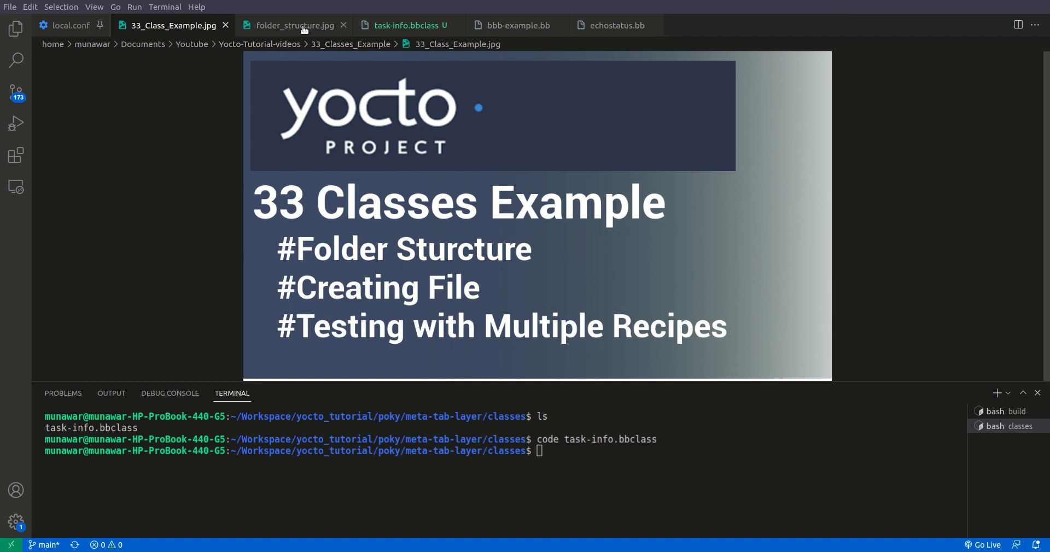
Show the folder_structure.jpg diagram of the meta-layer's classes folder
click(294, 26)
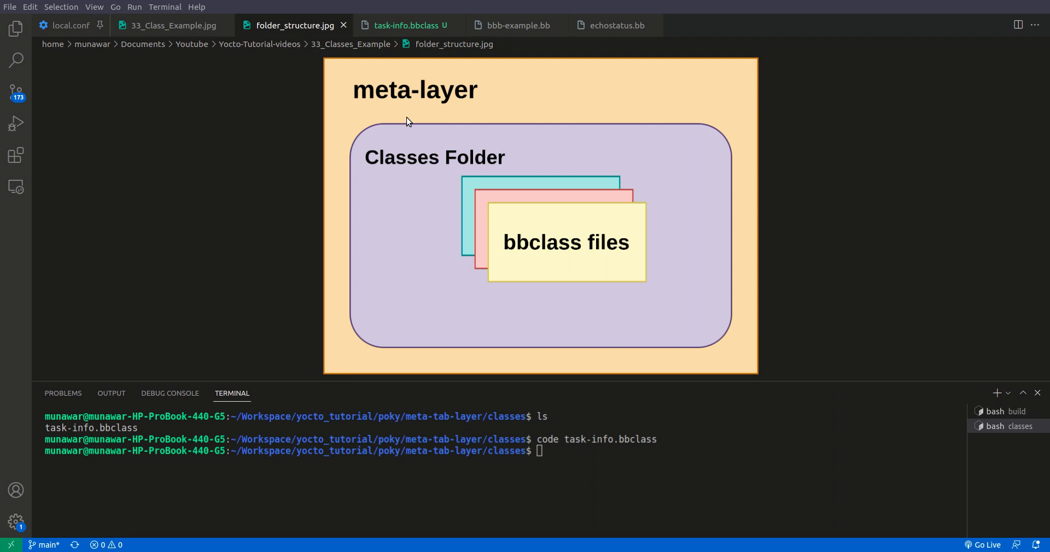
mouse_move(741, 97)
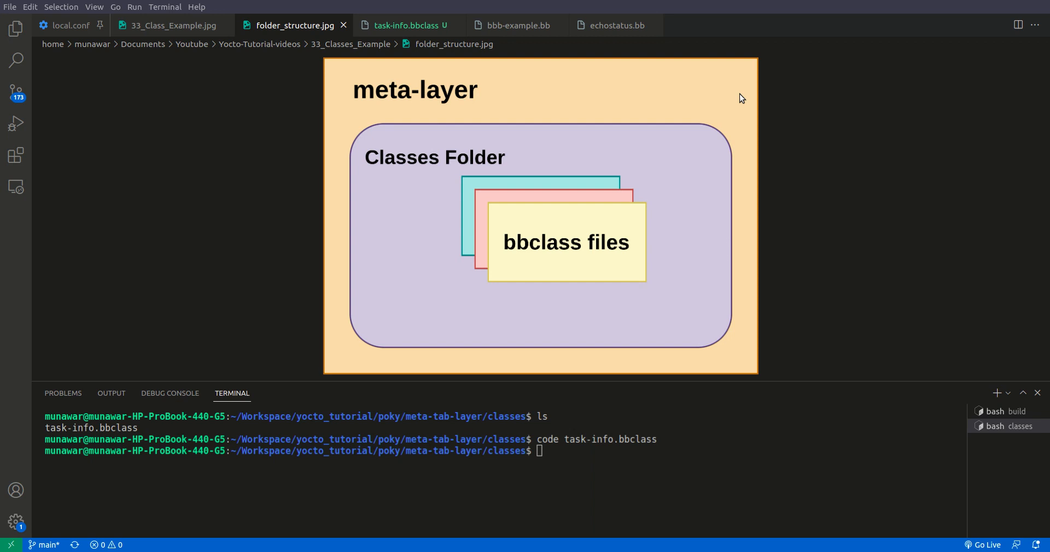
mouse_move(828, 4)
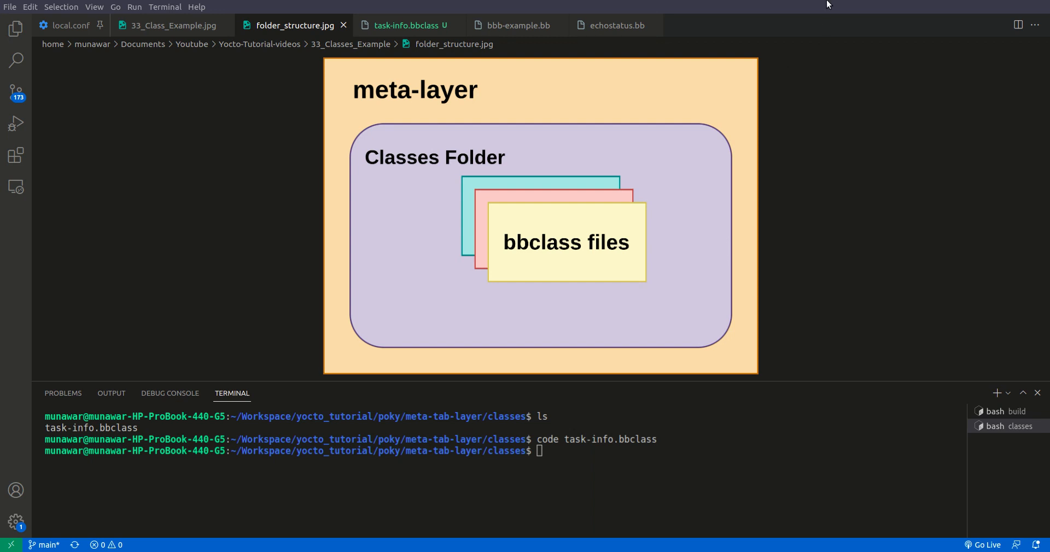
mouse_move(578, 61)
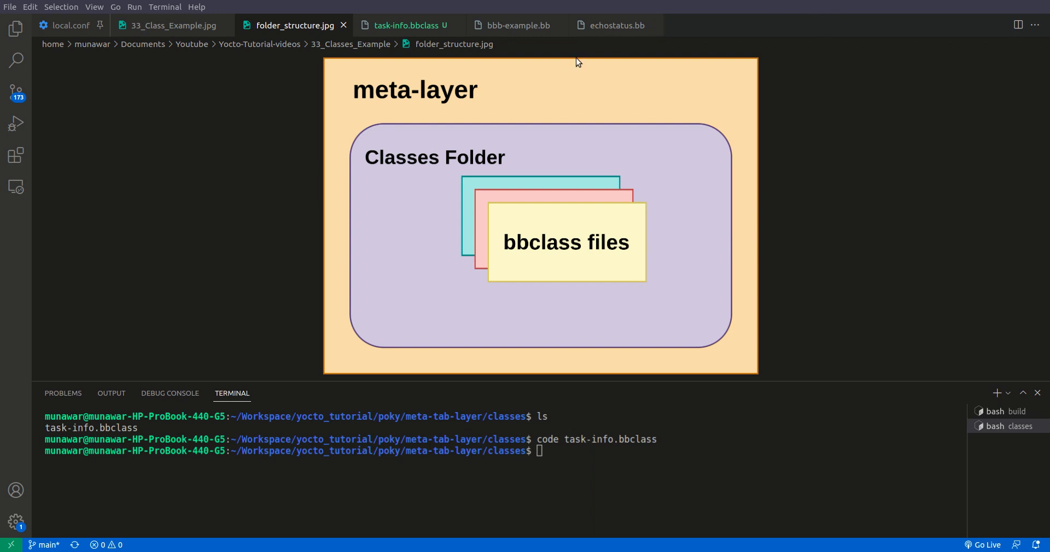
mouse_move(492, 281)
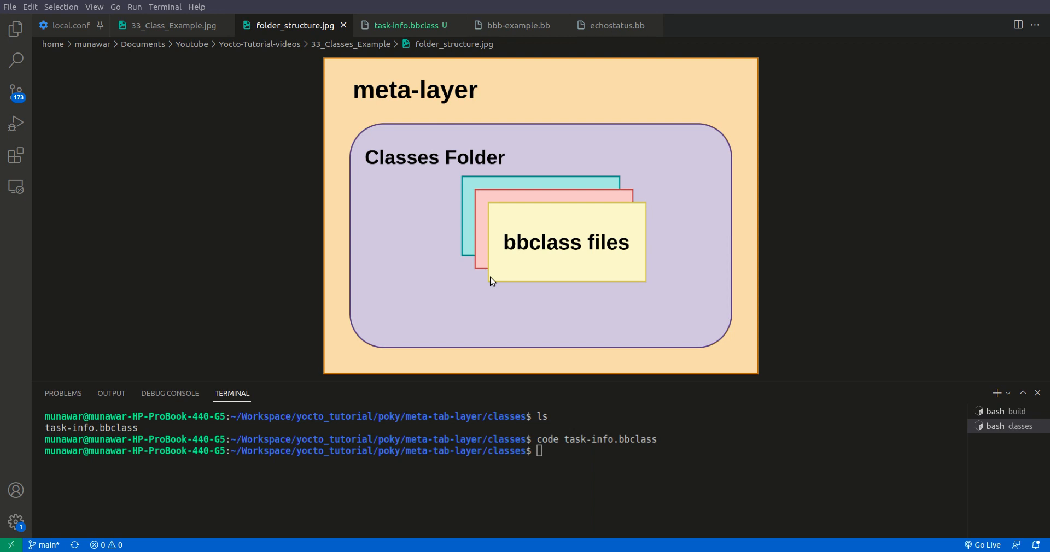
mouse_move(525, 271)
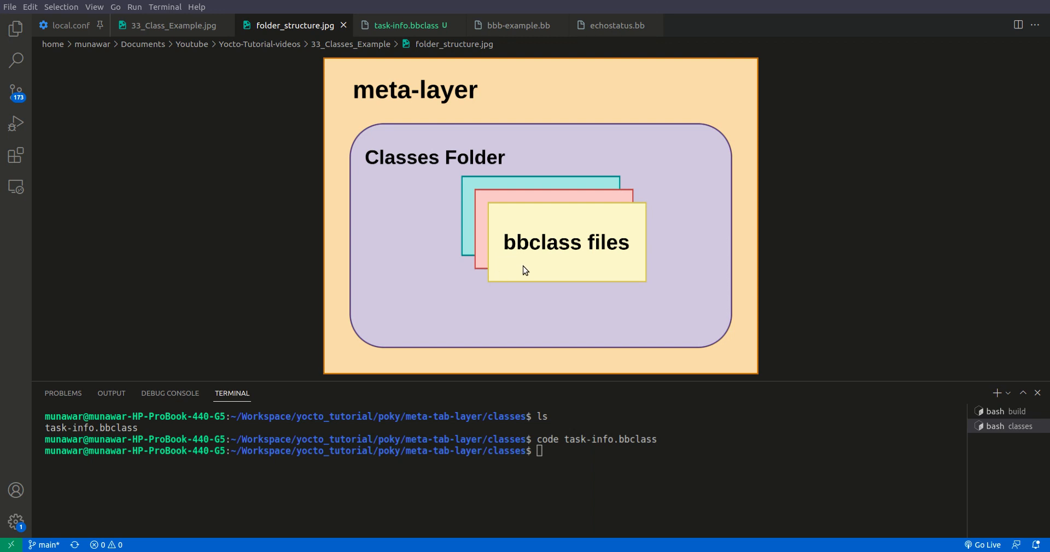
mouse_move(405, 92)
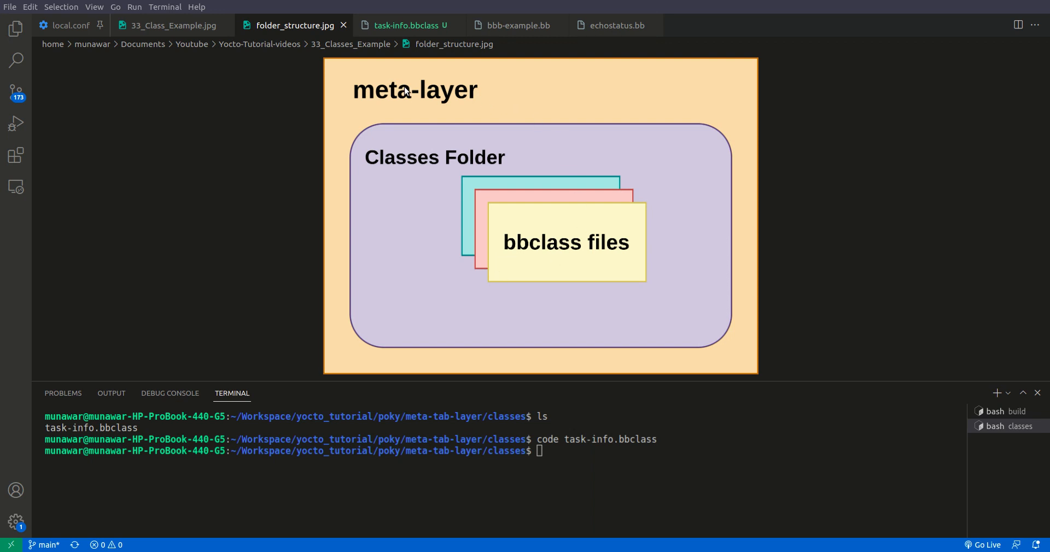
mouse_move(476, 111)
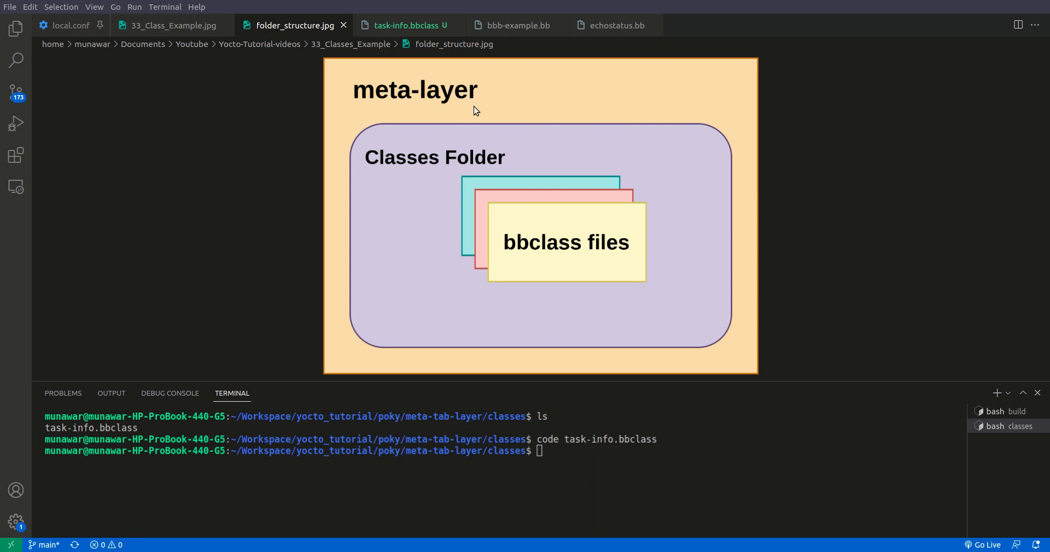
mouse_move(545, 155)
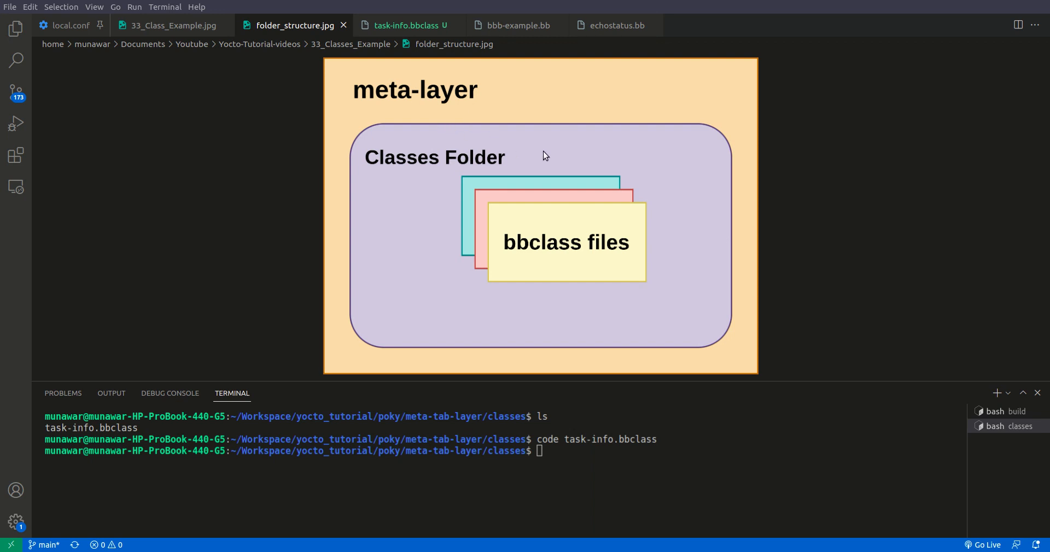
mouse_move(419, 114)
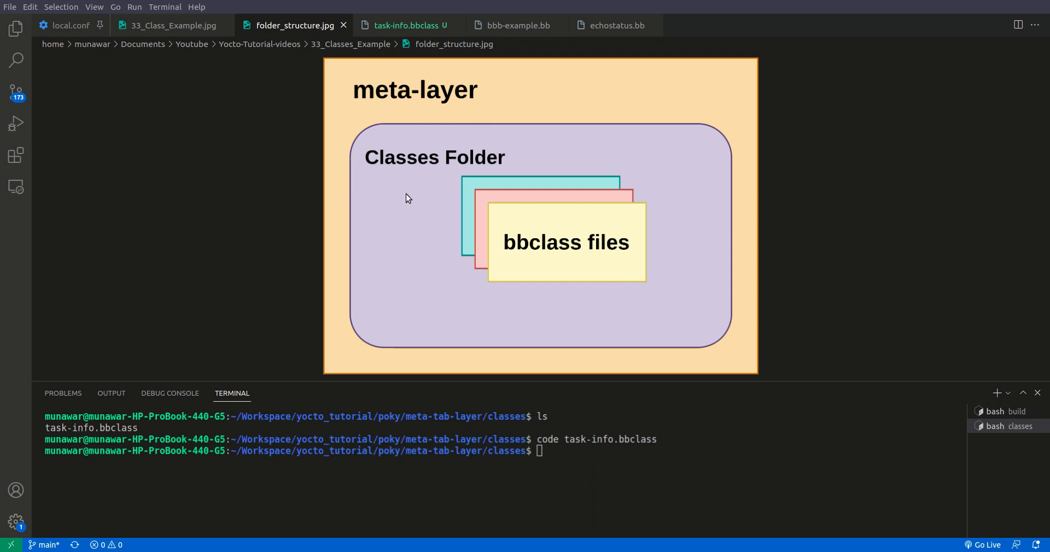
mouse_move(503, 191)
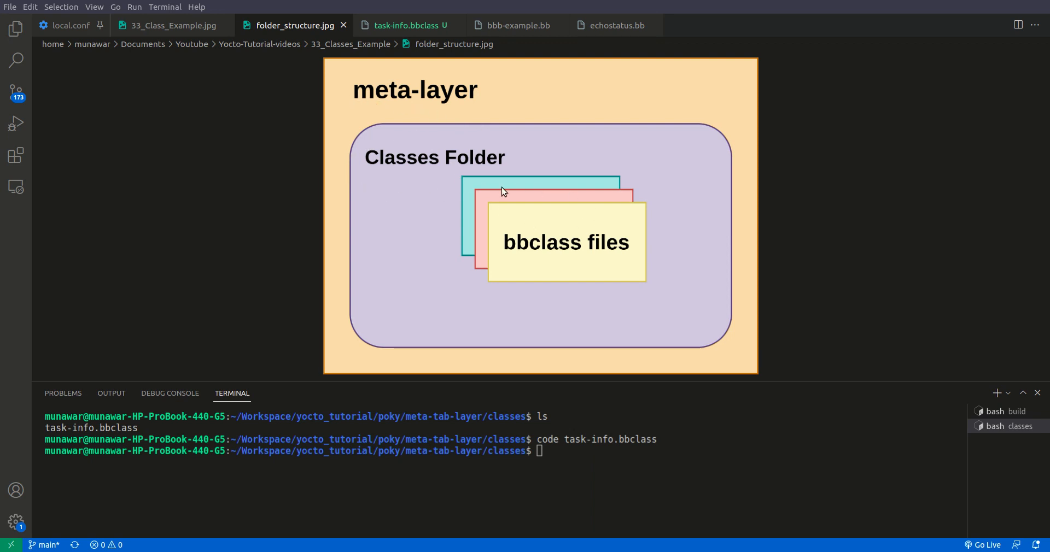
mouse_move(571, 287)
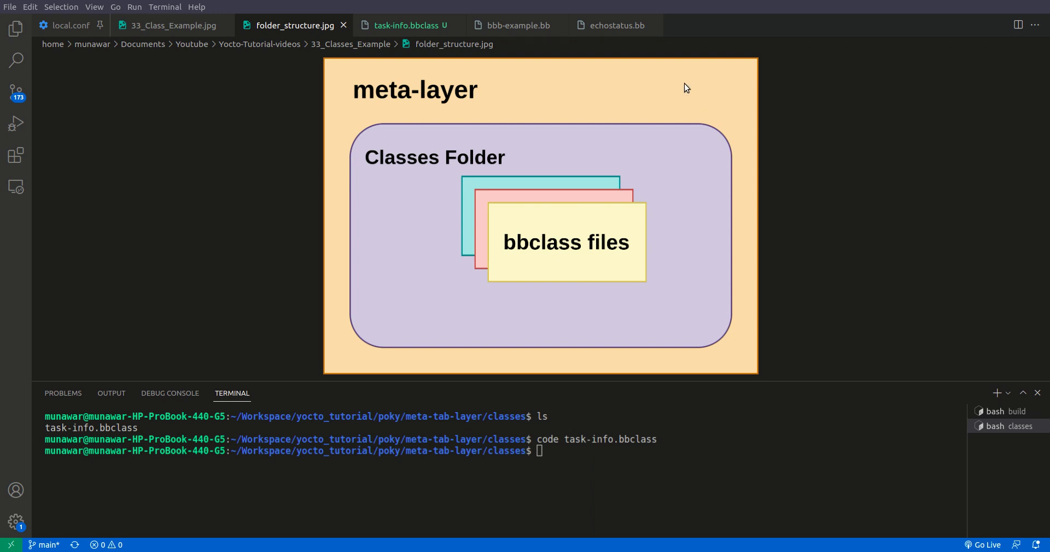
mouse_move(643, 83)
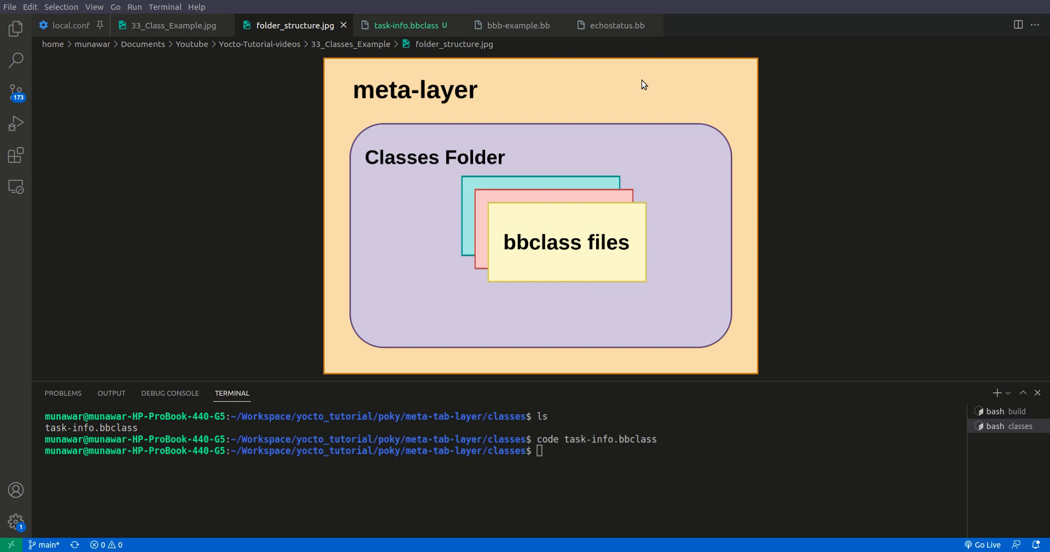
text(cd ..)
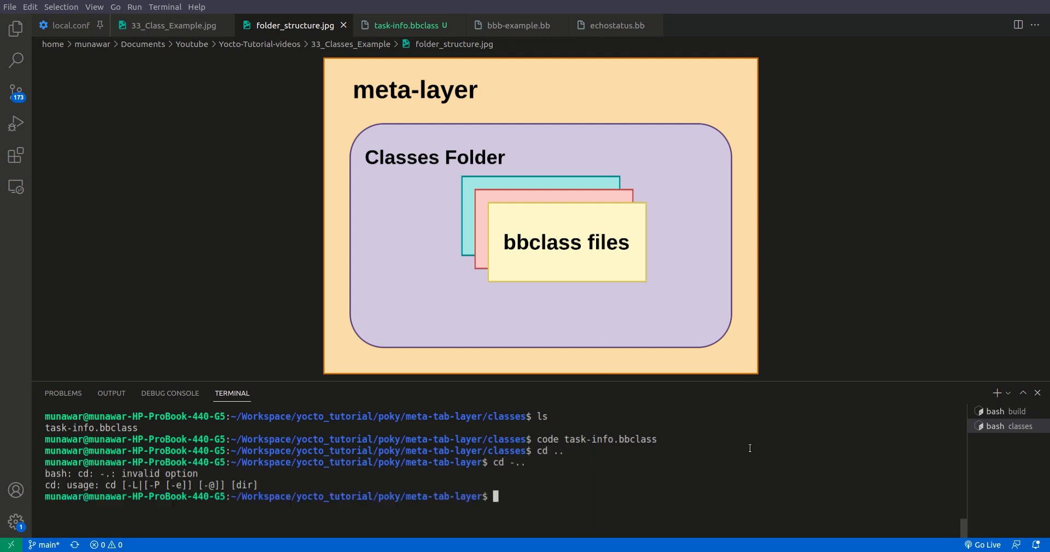
text(cd ..)
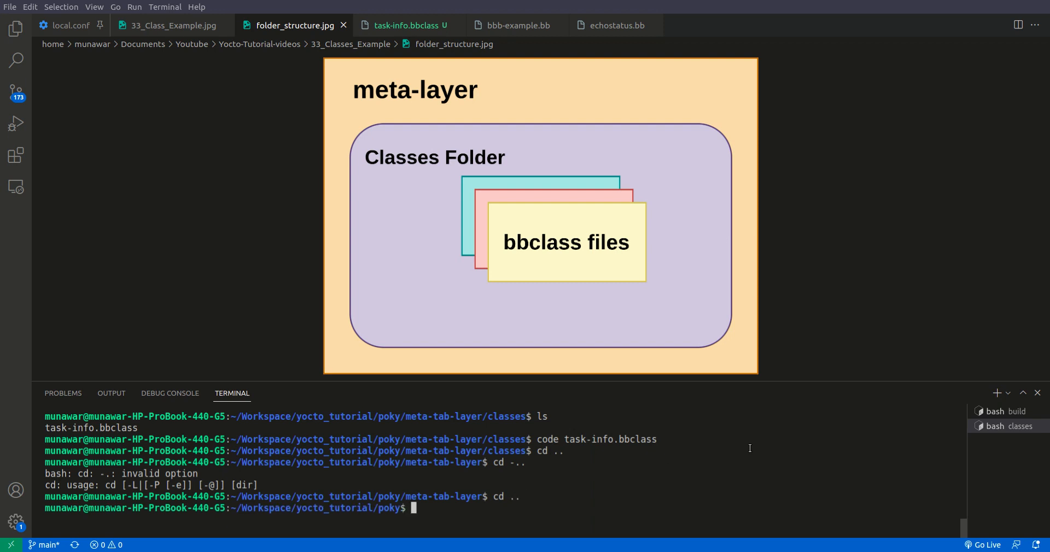
text(ls)
text(cd)
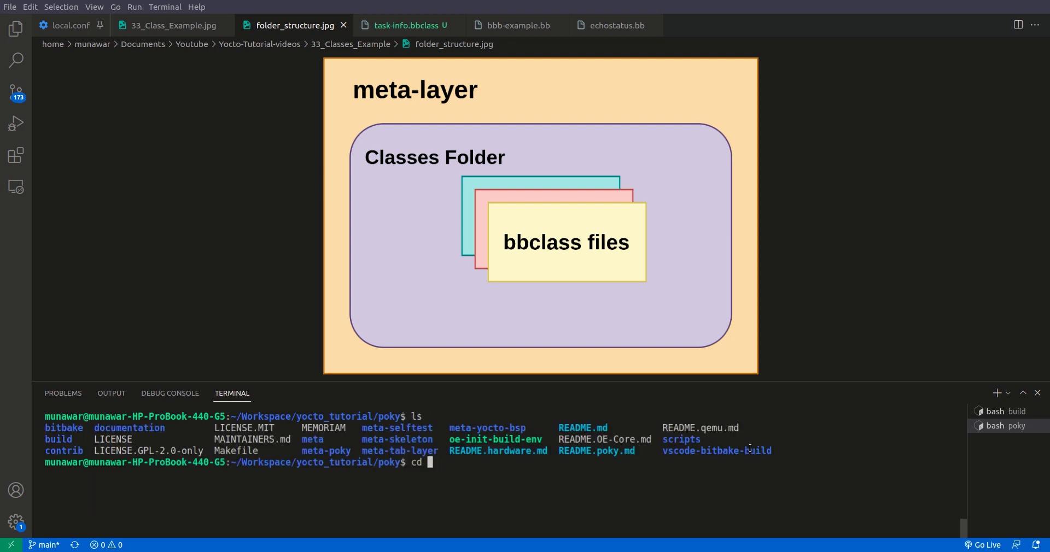
text(meta-tab-layer/)
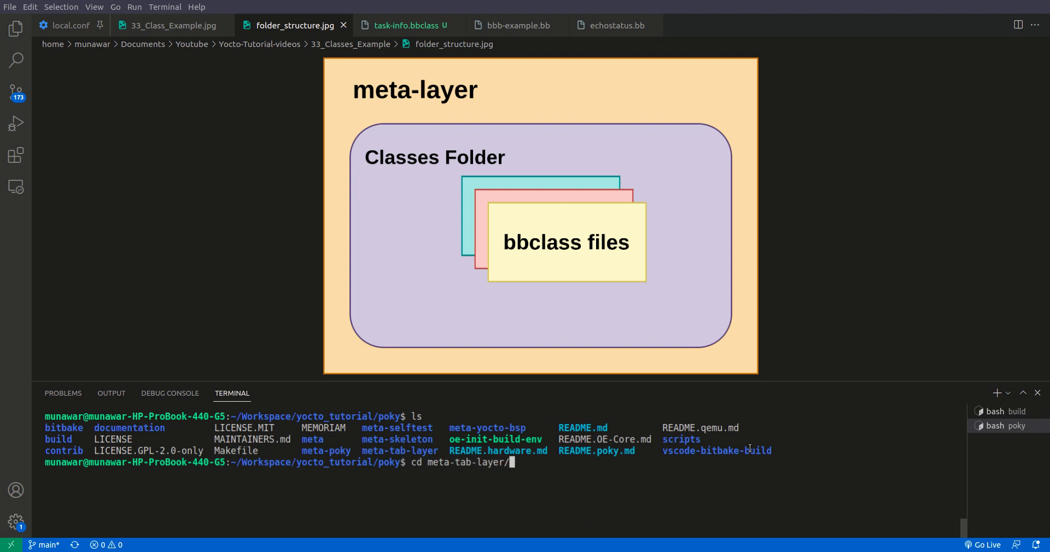
key(Enter)
text(ls)
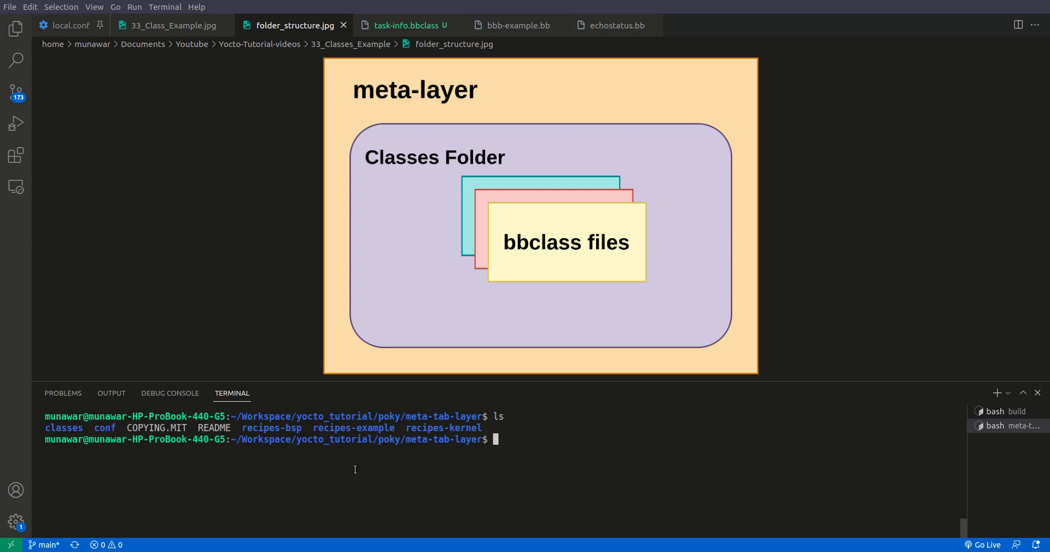
double_click(64, 428)
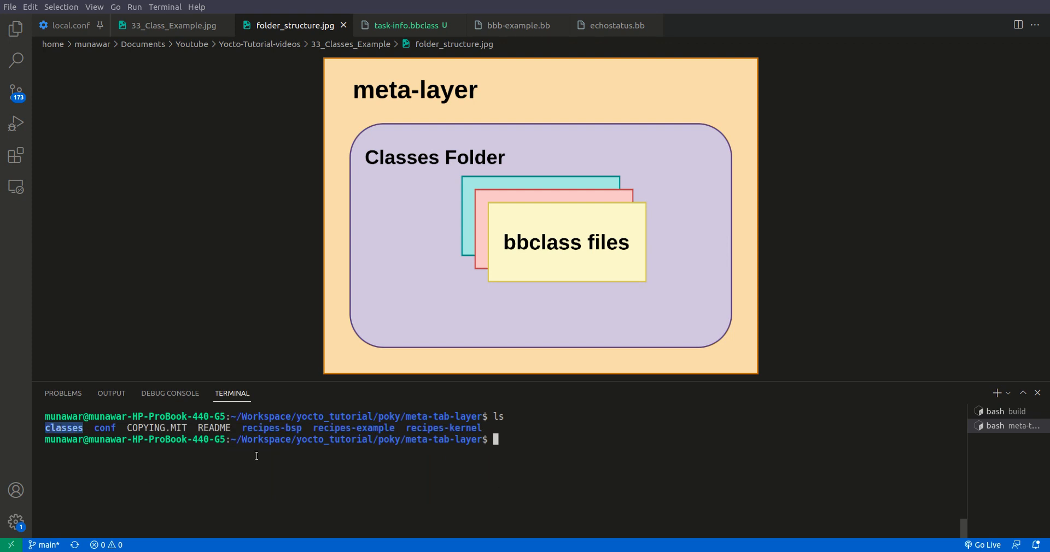
text(cd)
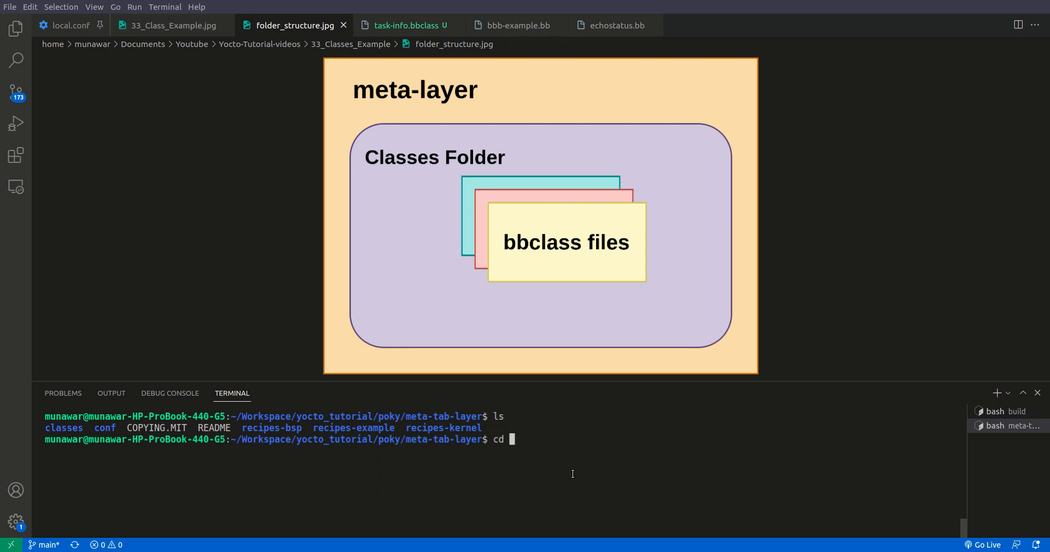
text(classes/)
text(ls)
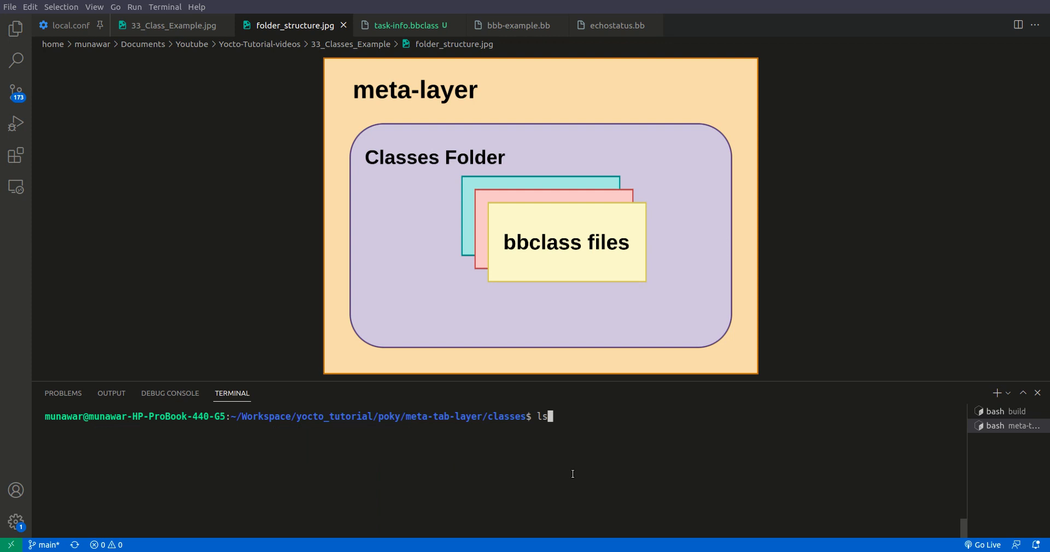
key(Enter)
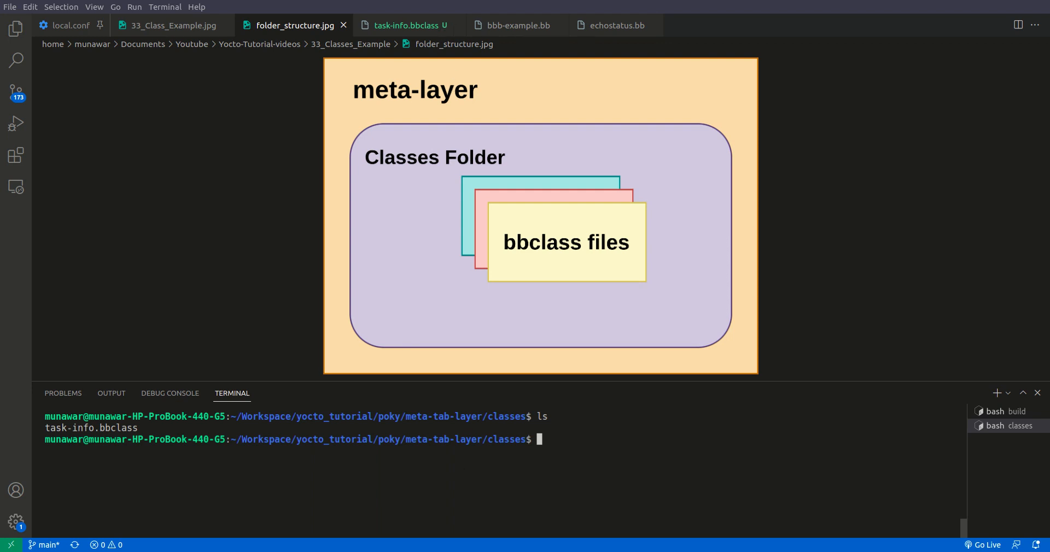
click(403, 25)
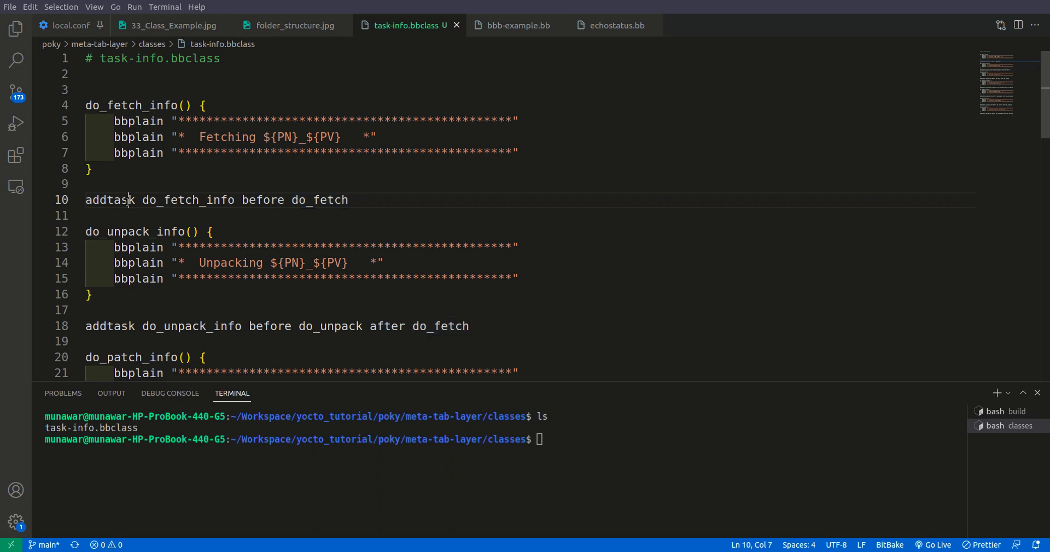
double_click(109, 200)
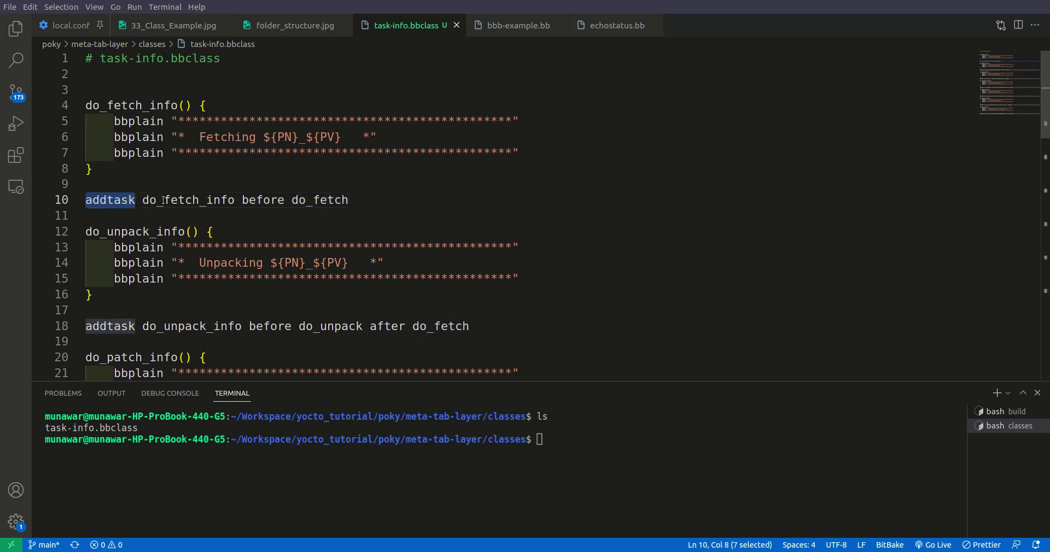
double_click(187, 200)
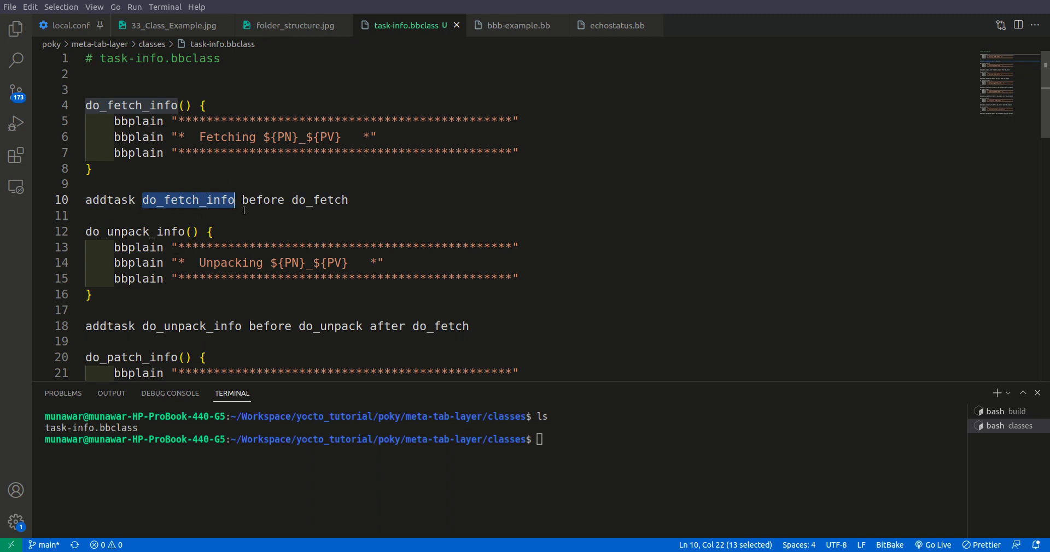
double_click(319, 201)
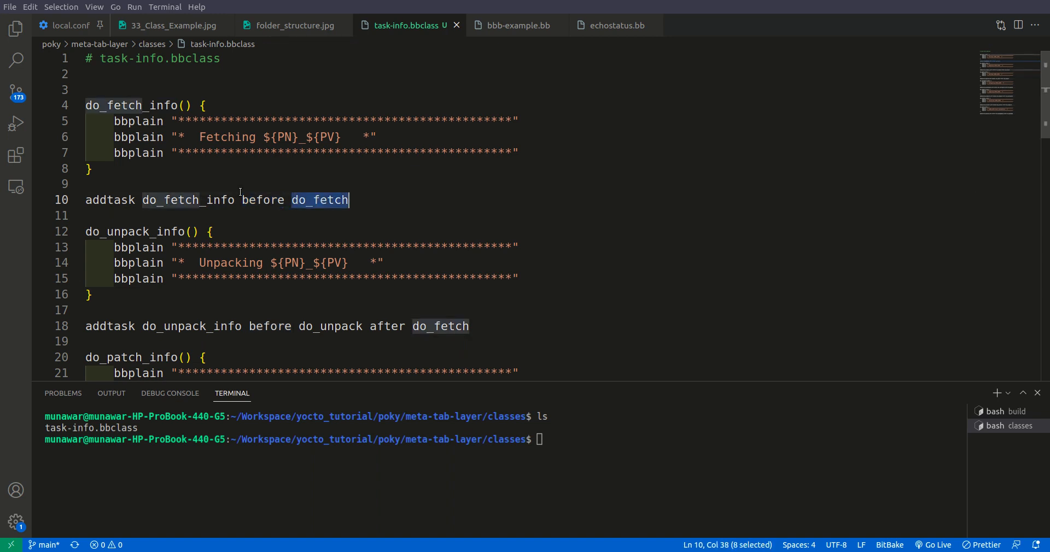
double_click(188, 200)
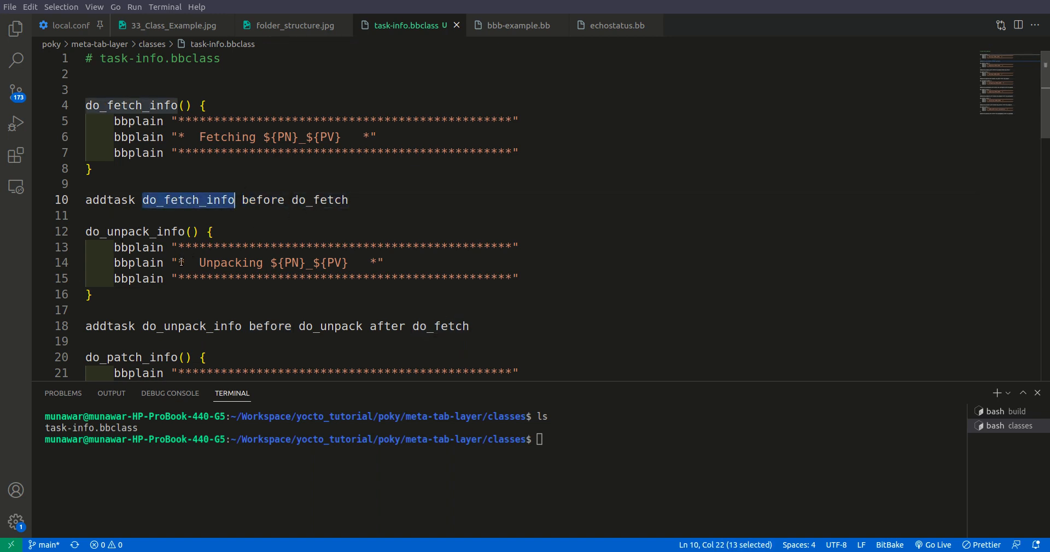
double_click(109, 326)
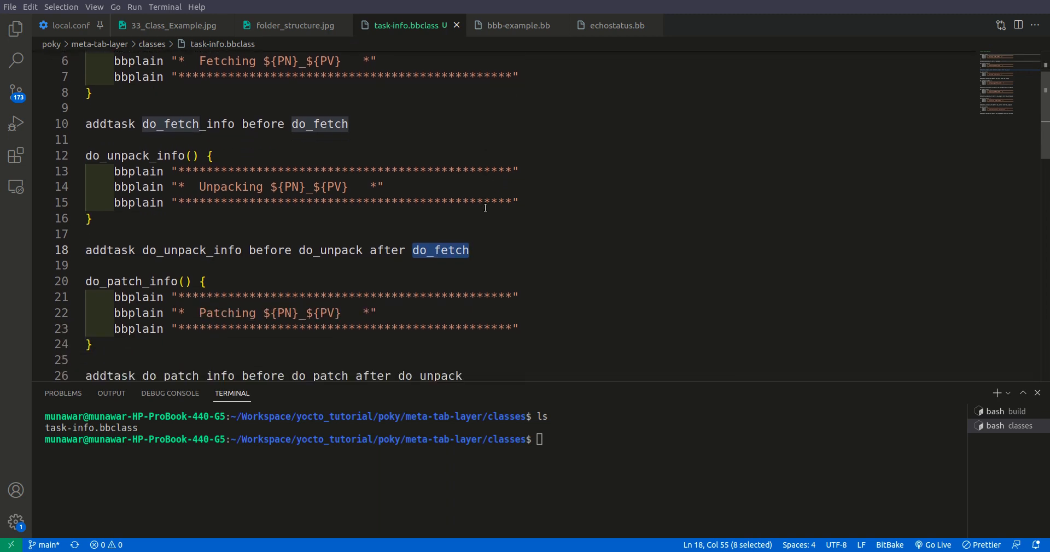
scroll(down, 3)
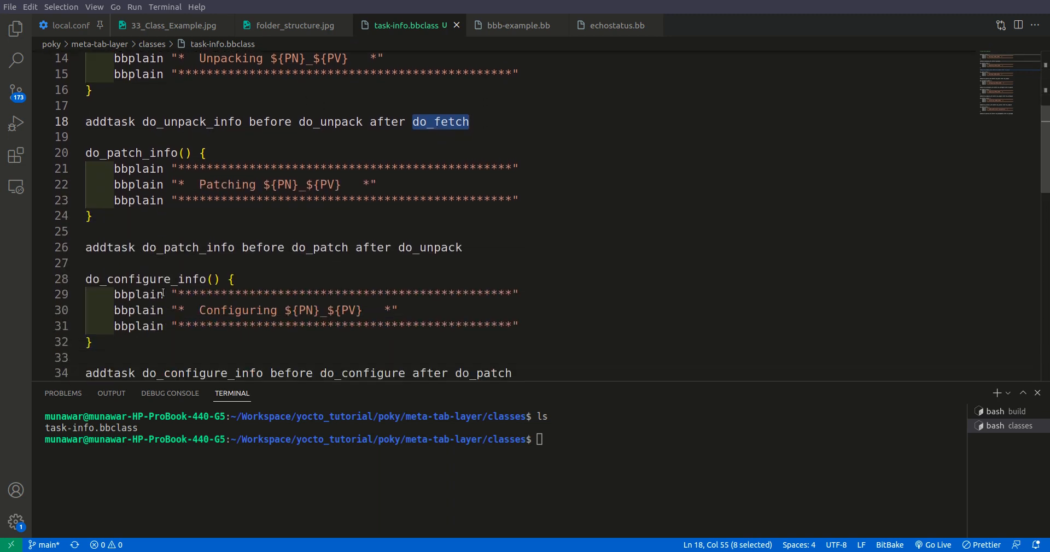
scroll(down, 3)
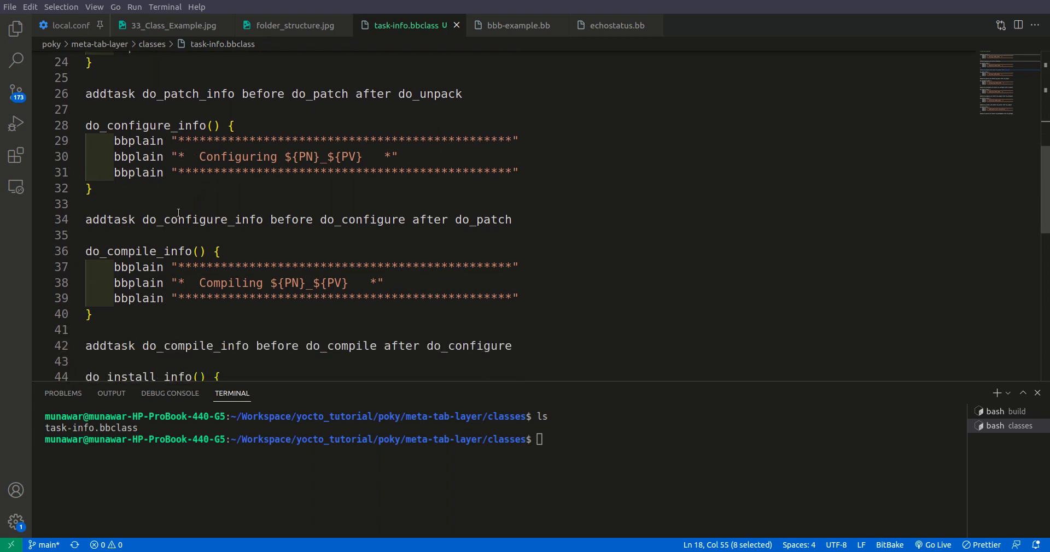
scroll(down, 3)
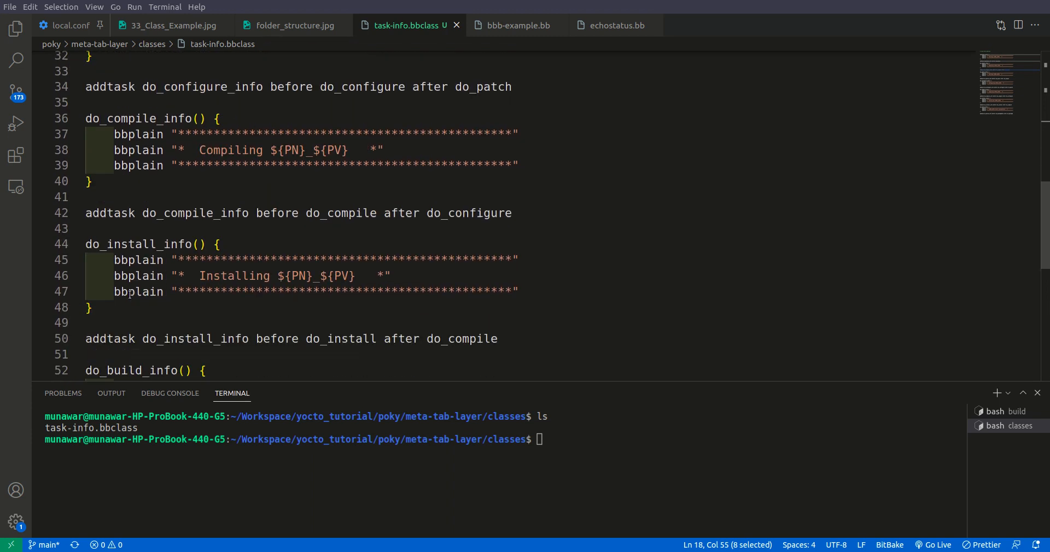
scroll(down, 3)
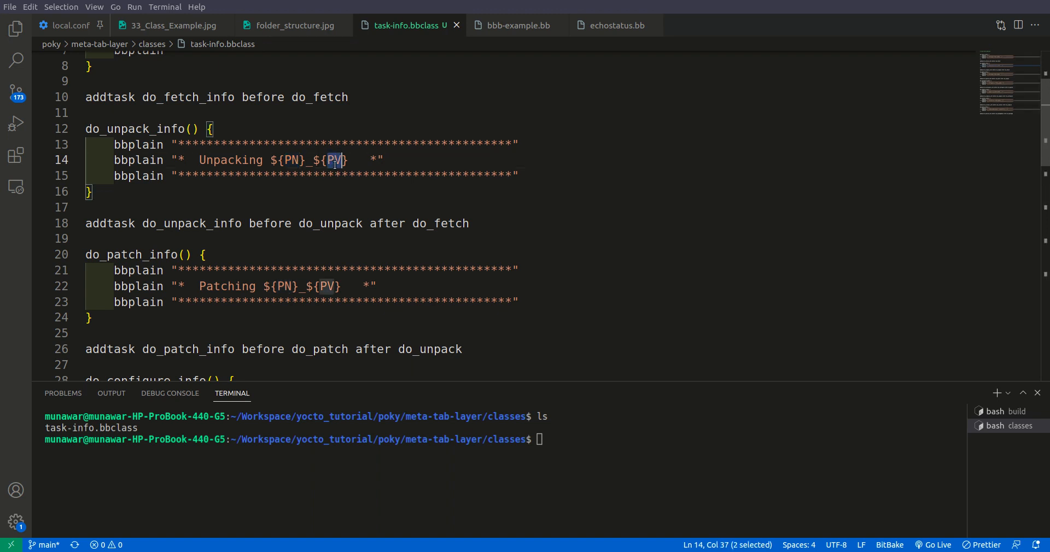
mouse_move(457, 217)
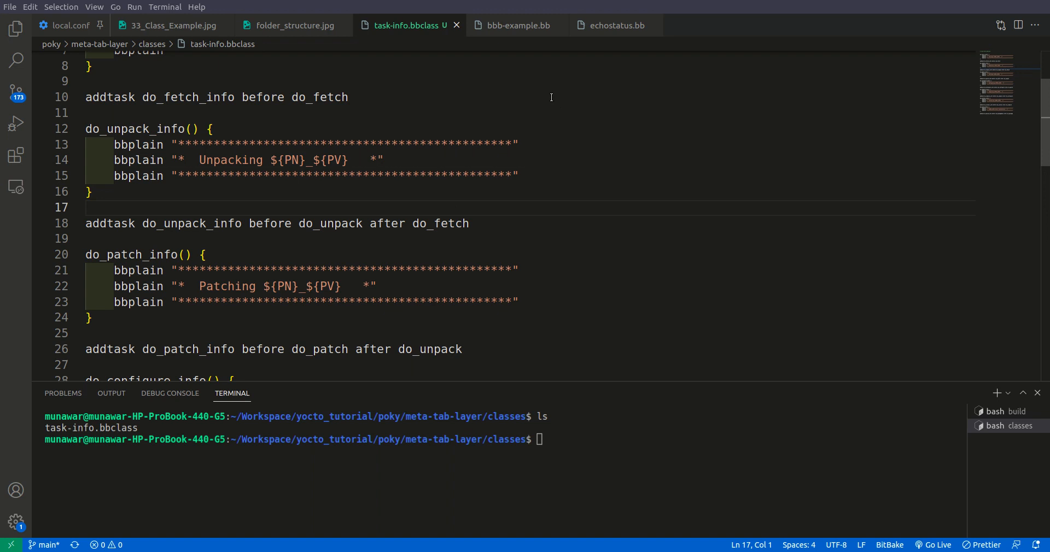
mouse_move(525, 9)
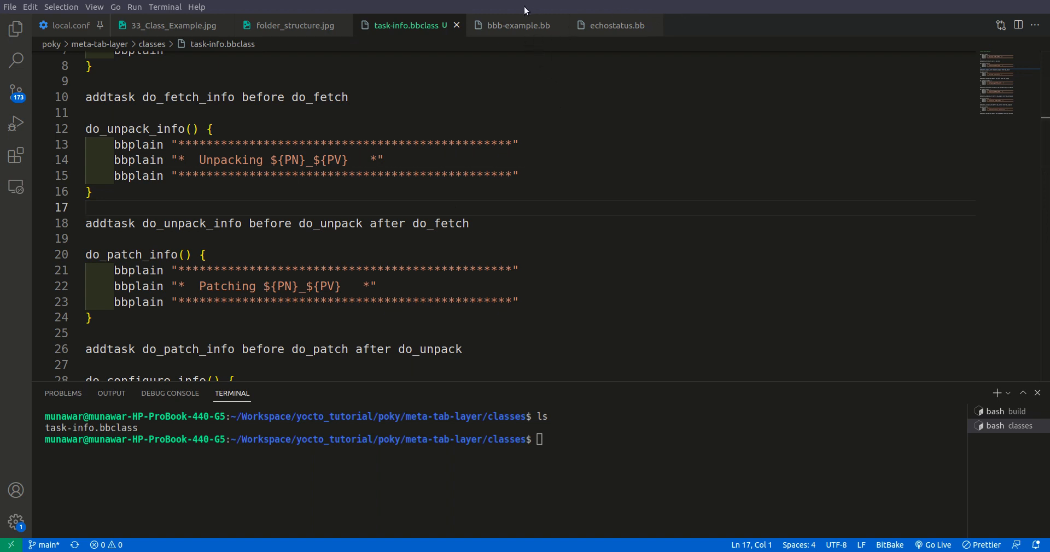
Add an 'inherit task-info' line to the bbb-example.bb recipe
click(514, 25)
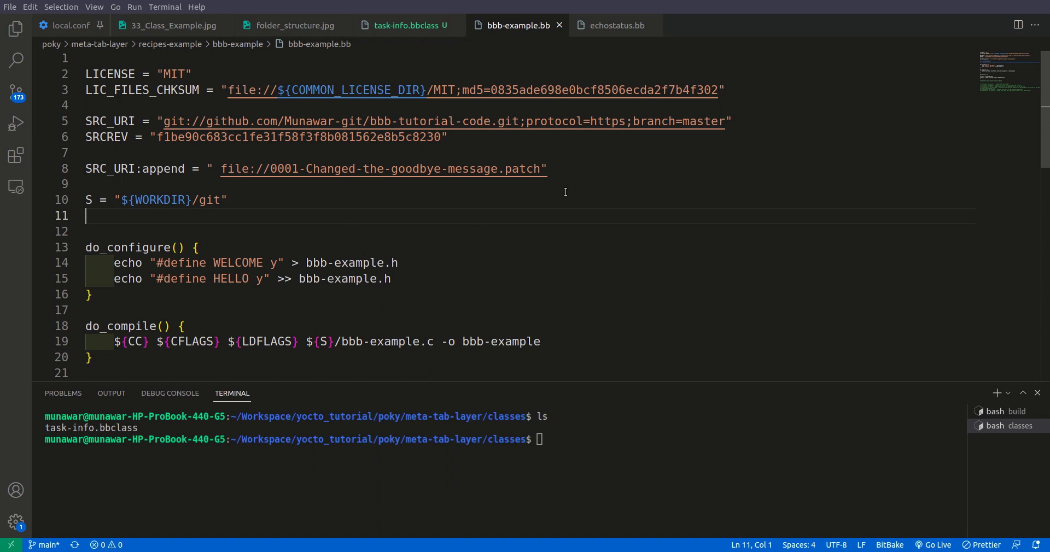
key(Enter)
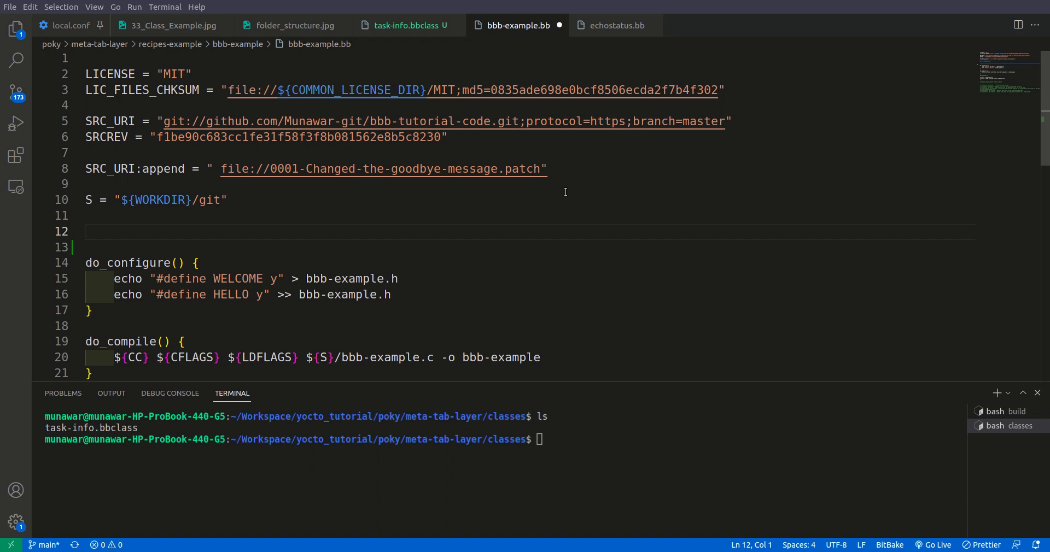
text(inherit)
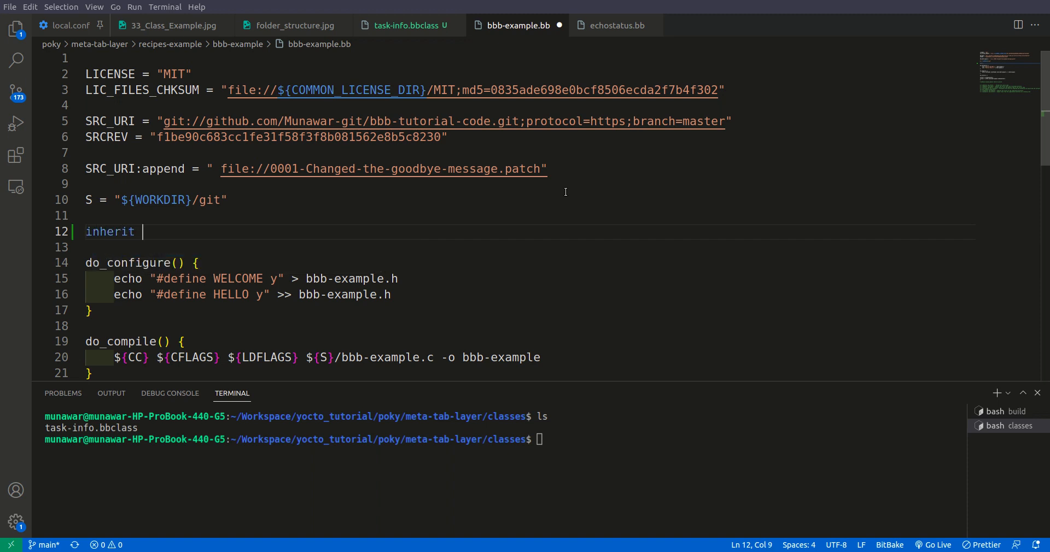
text(task-)
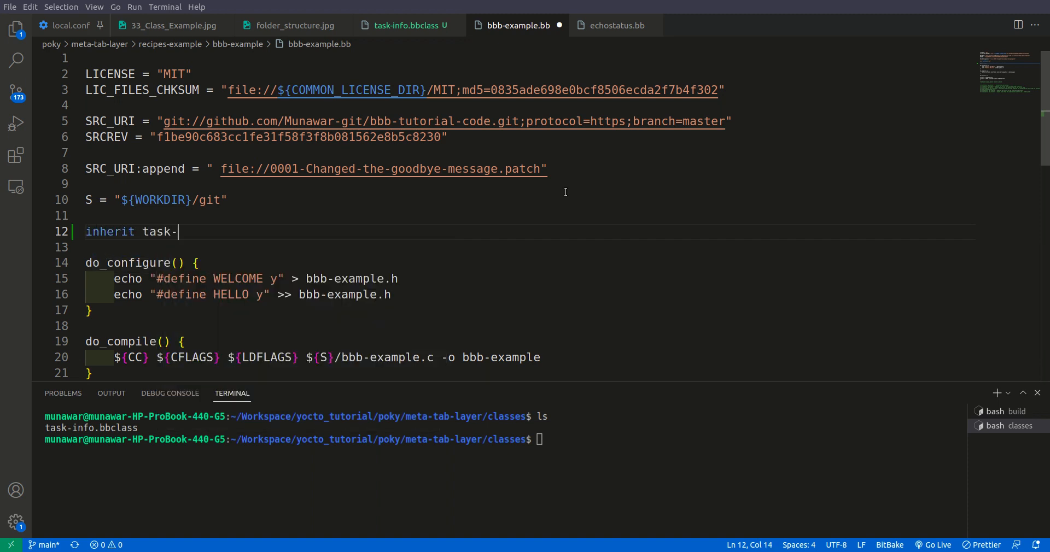
text(info)
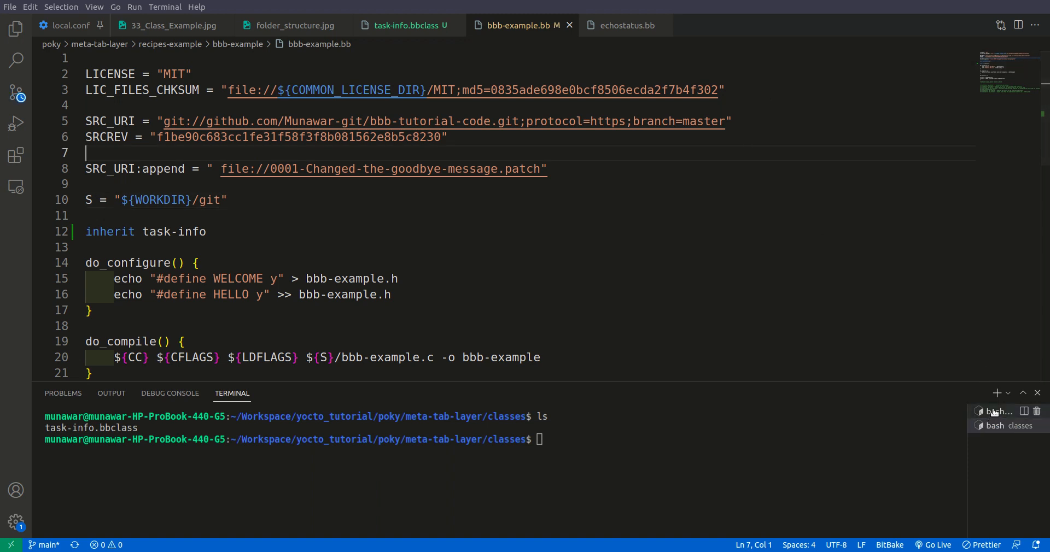
Run 'bitbake bbb-example' in the bash build terminal
click(999, 411)
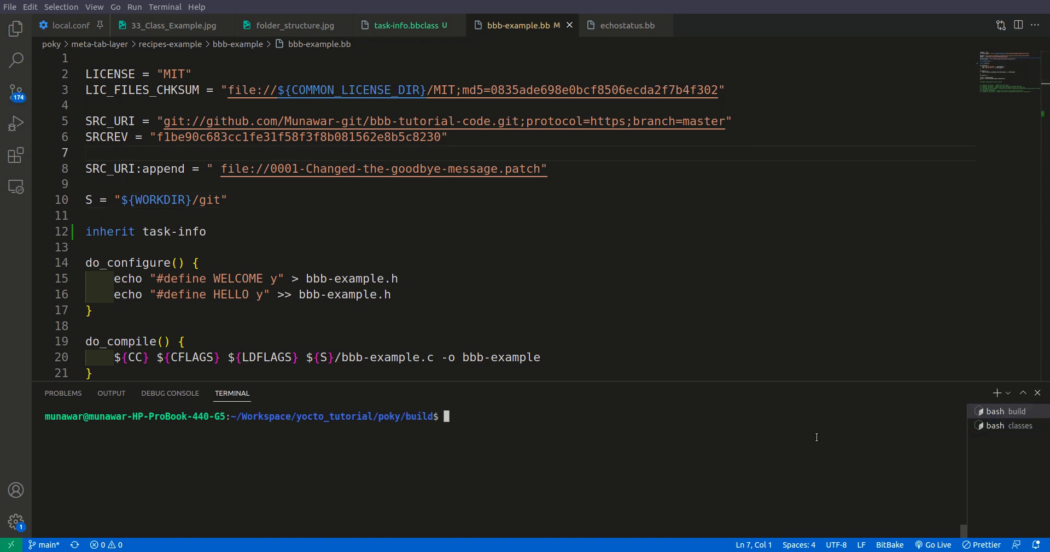
text(bi)
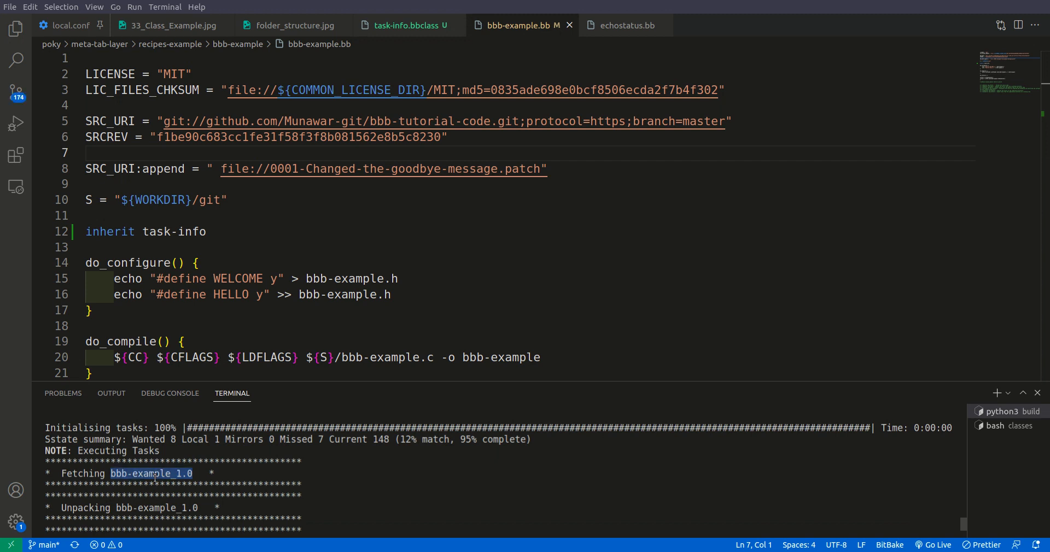
Check PV in task-info.bbclass, scroll to the build's end, and open echostatus.bb
click(407, 25)
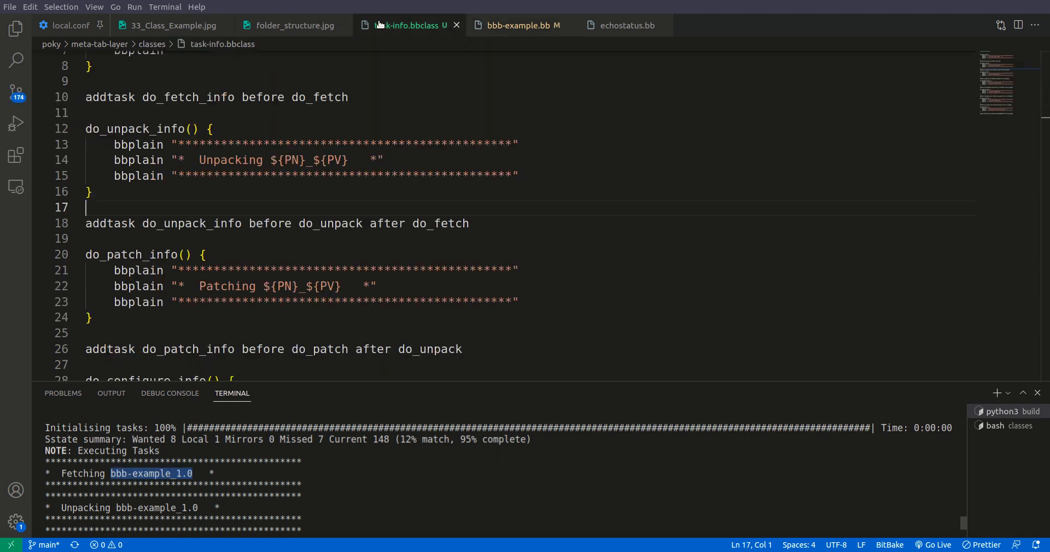
double_click(292, 160)
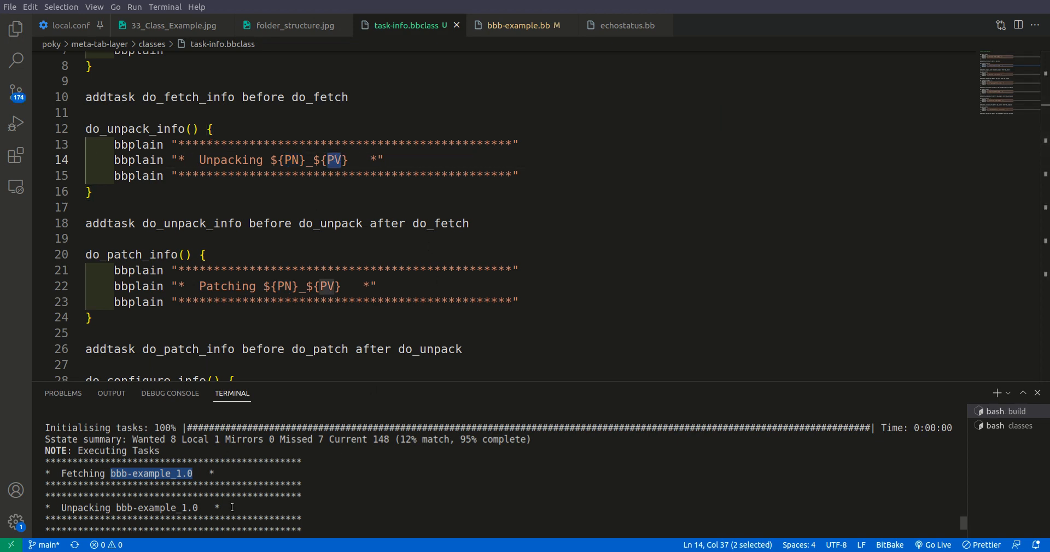
scroll(down, 3)
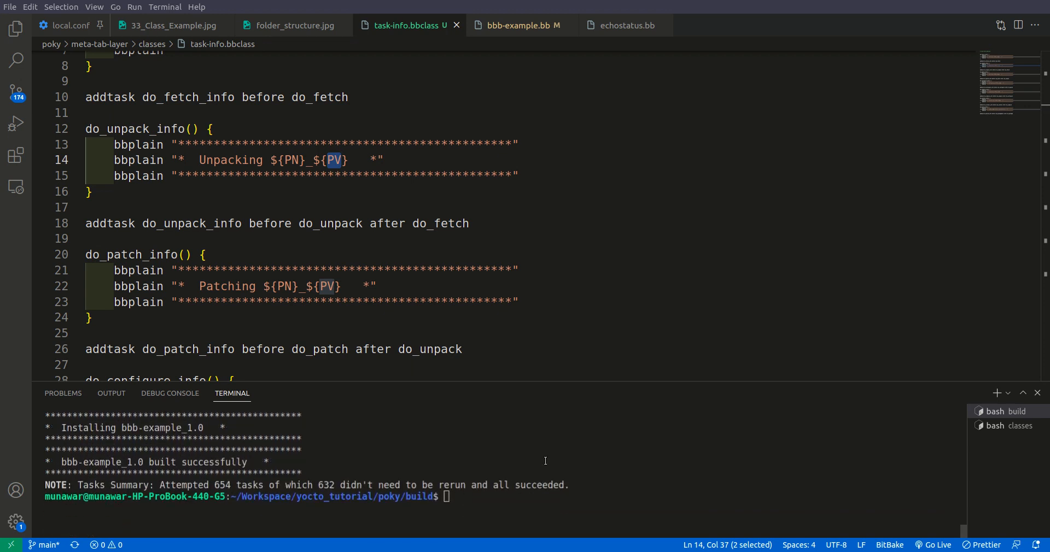
click(627, 25)
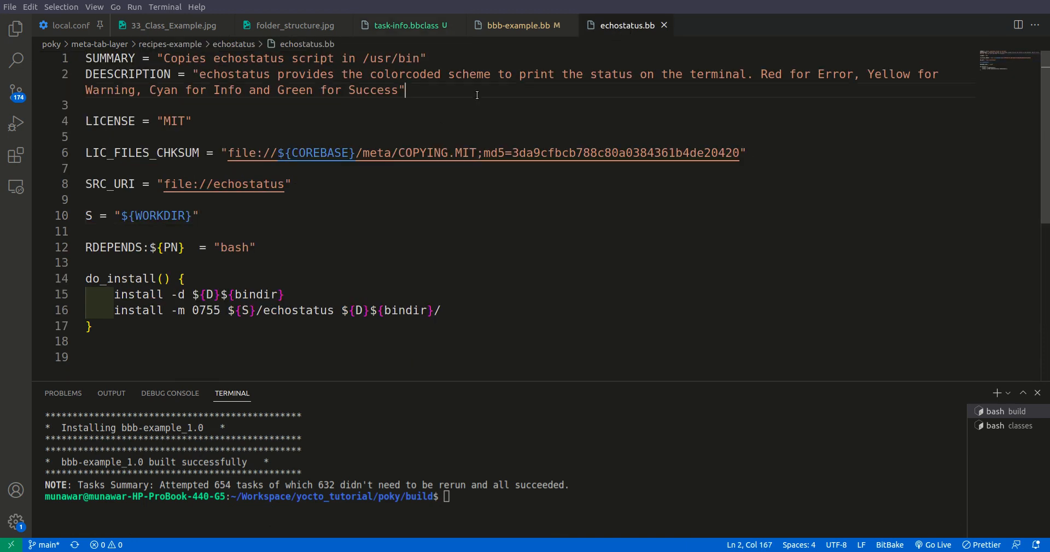
Add an 'inherit task-info' line below DESCRIPTION in echostatus.bb
text(inherit tas)
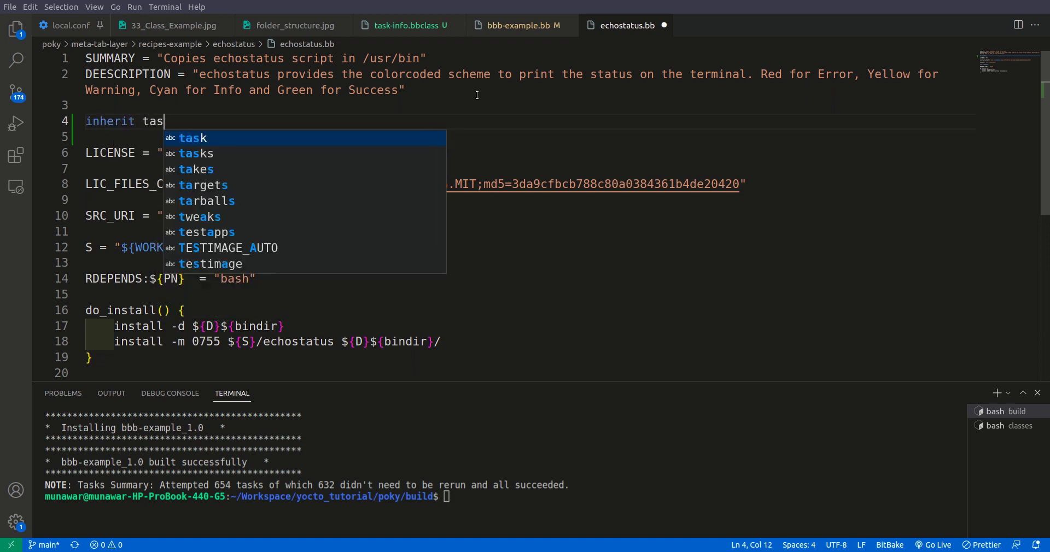
text(k-info)
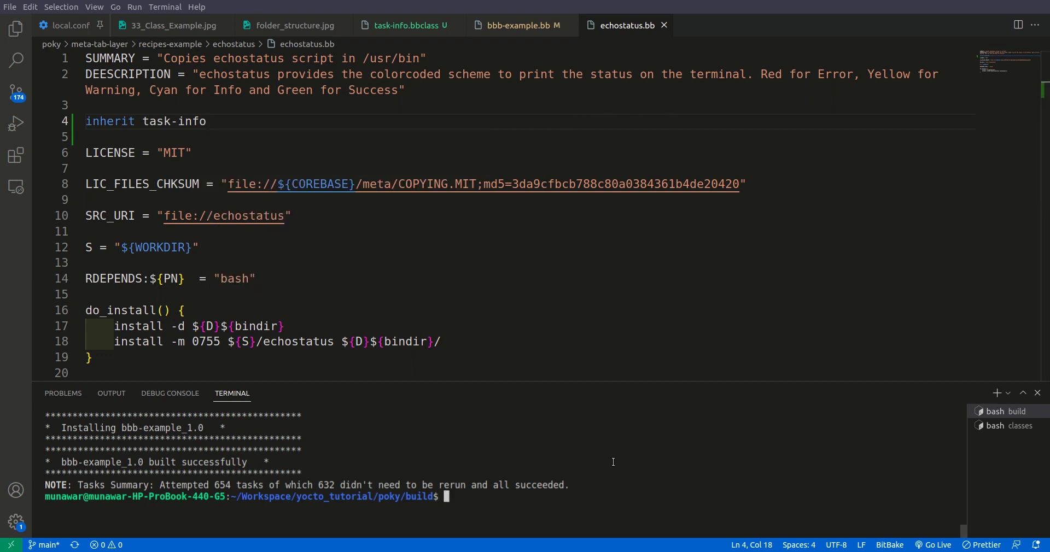
Run 'bitbake echostatus', enlarge the terminal, and select echostatus_1.0 in the output
text(bitbake e)
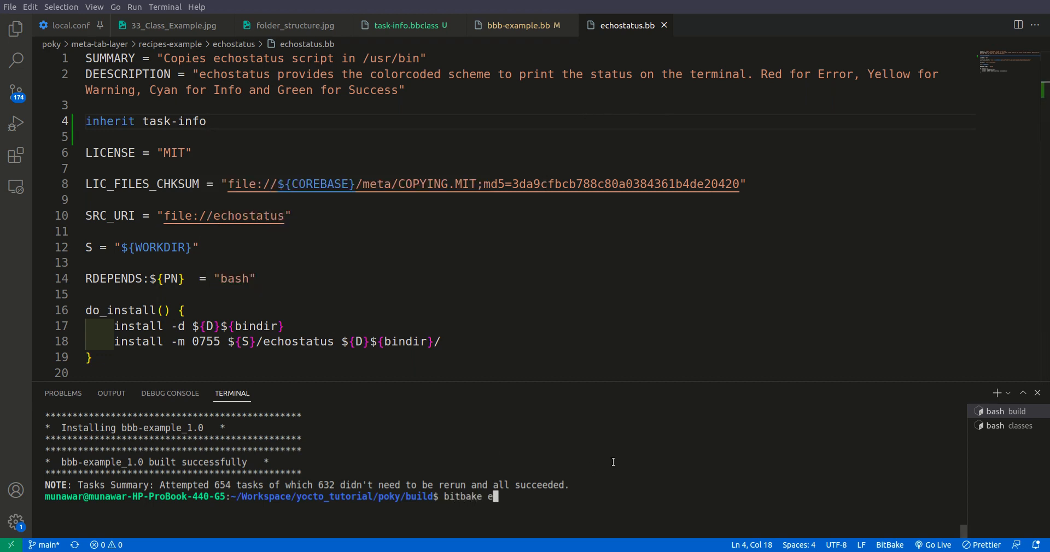
text(chostatus)
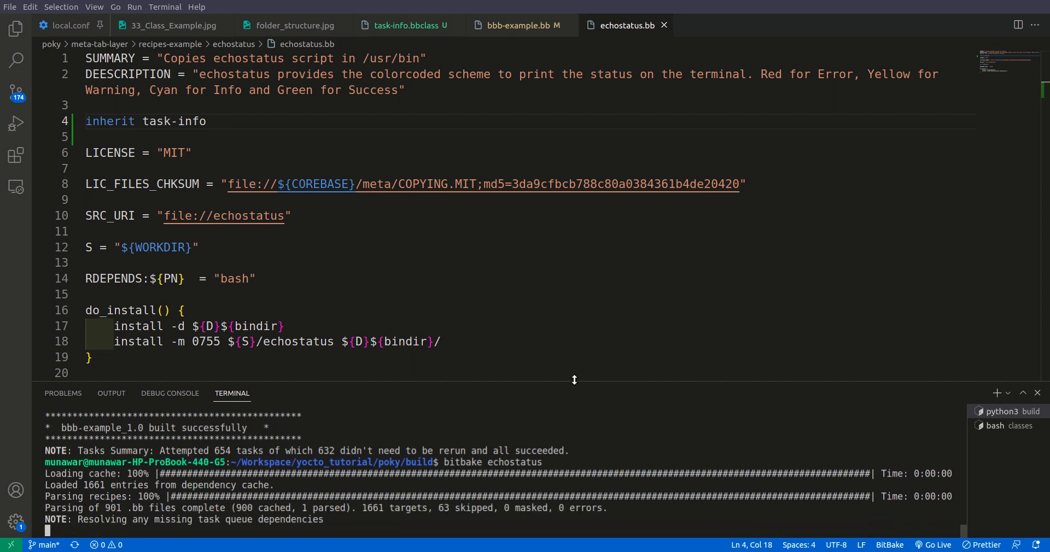
drag(574, 380, 575, 287)
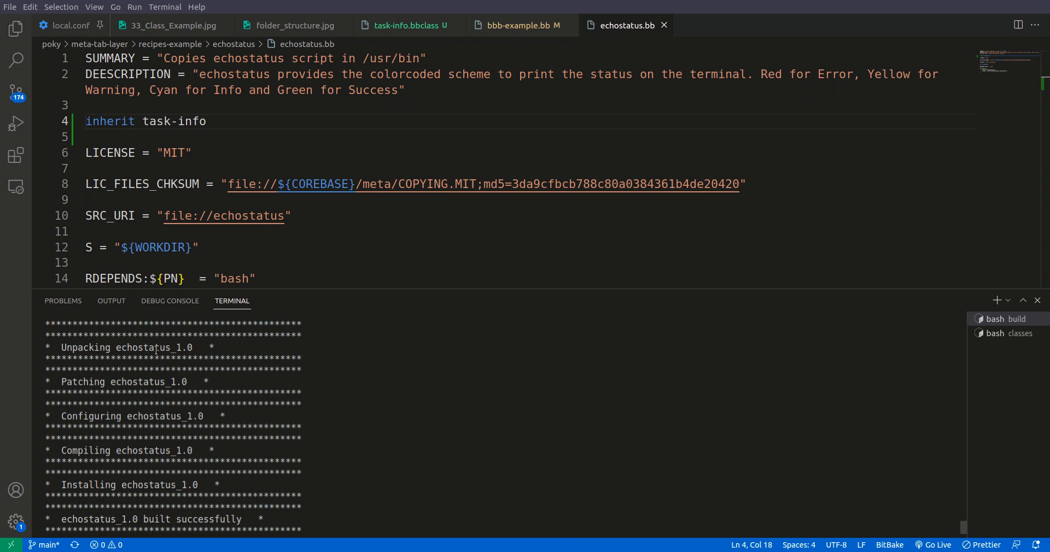
double_click(155, 348)
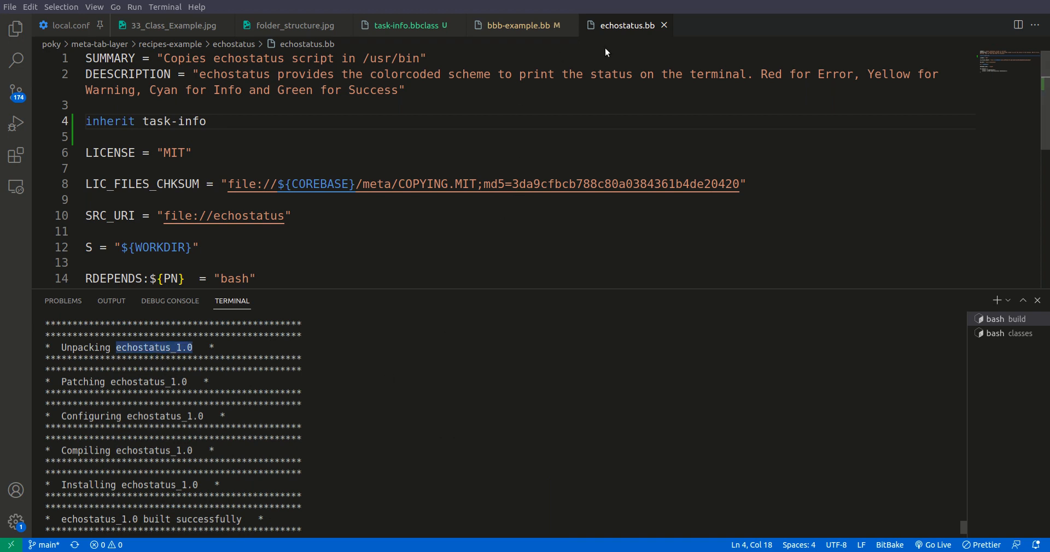